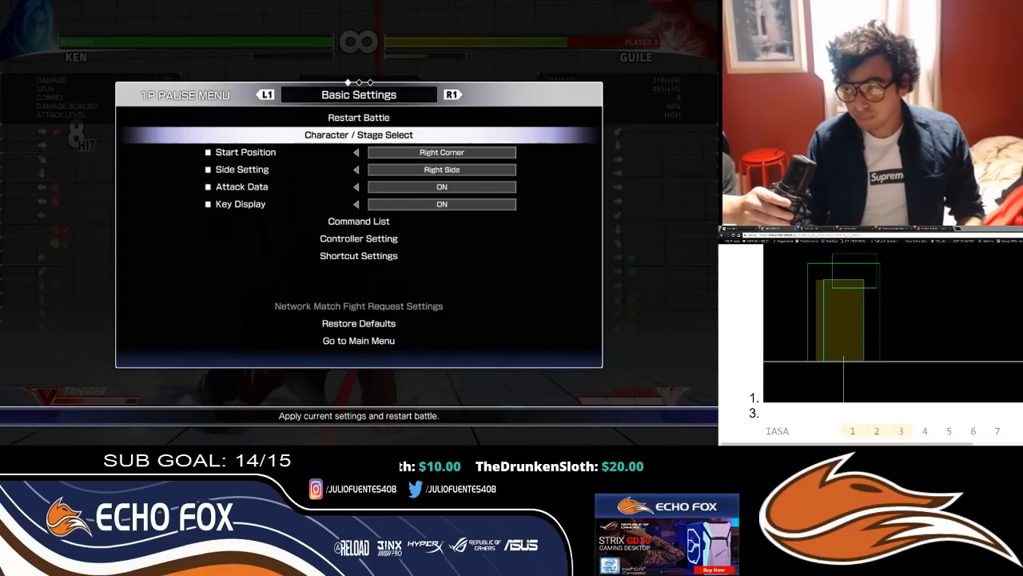
Step: Choose Character / Stage Select from the pause menu and confirm Yes to exit training
{"action": "left_click", "coordinate": [358, 135]}
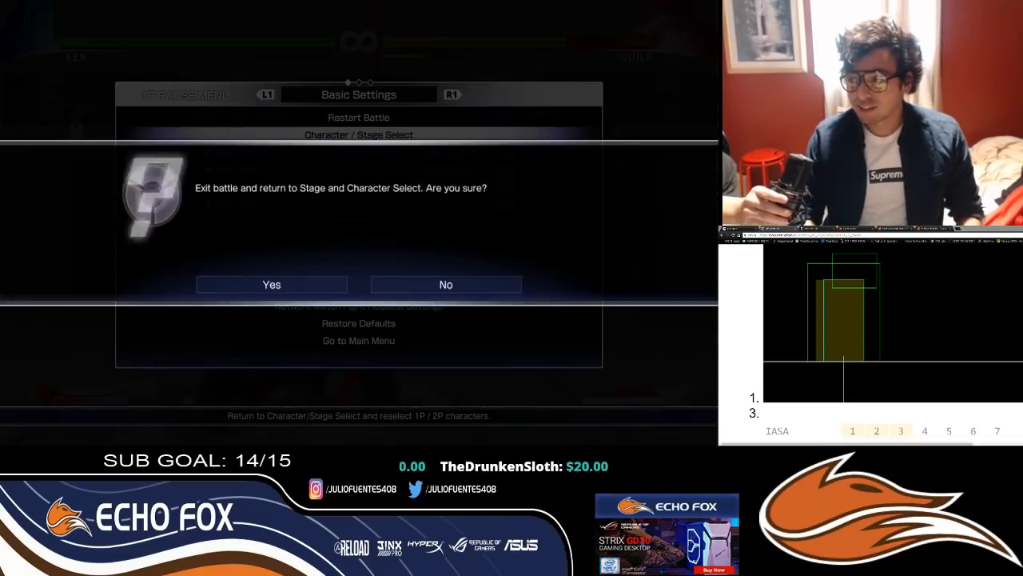
{"action": "left_click", "coordinate": [271, 284]}
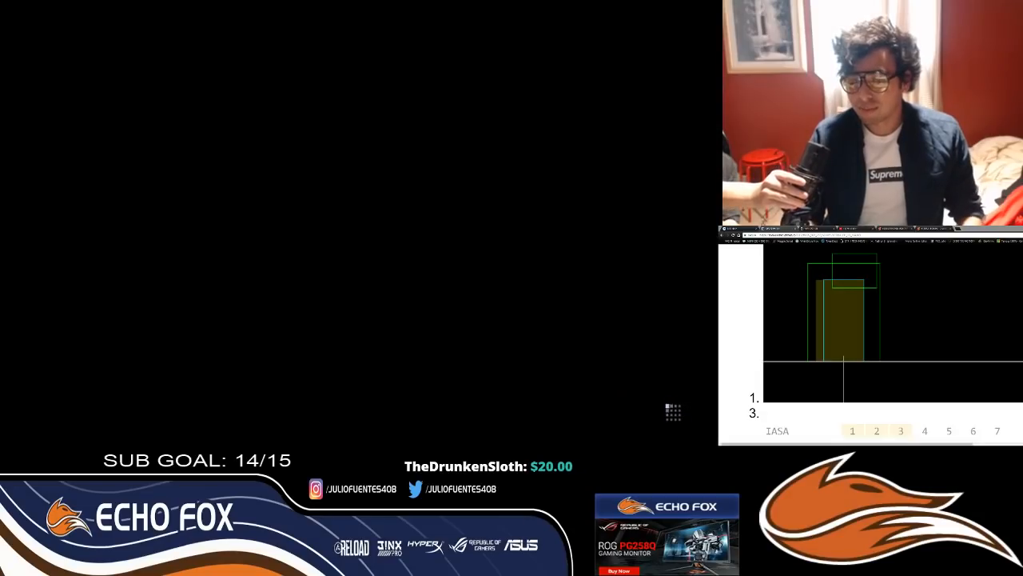